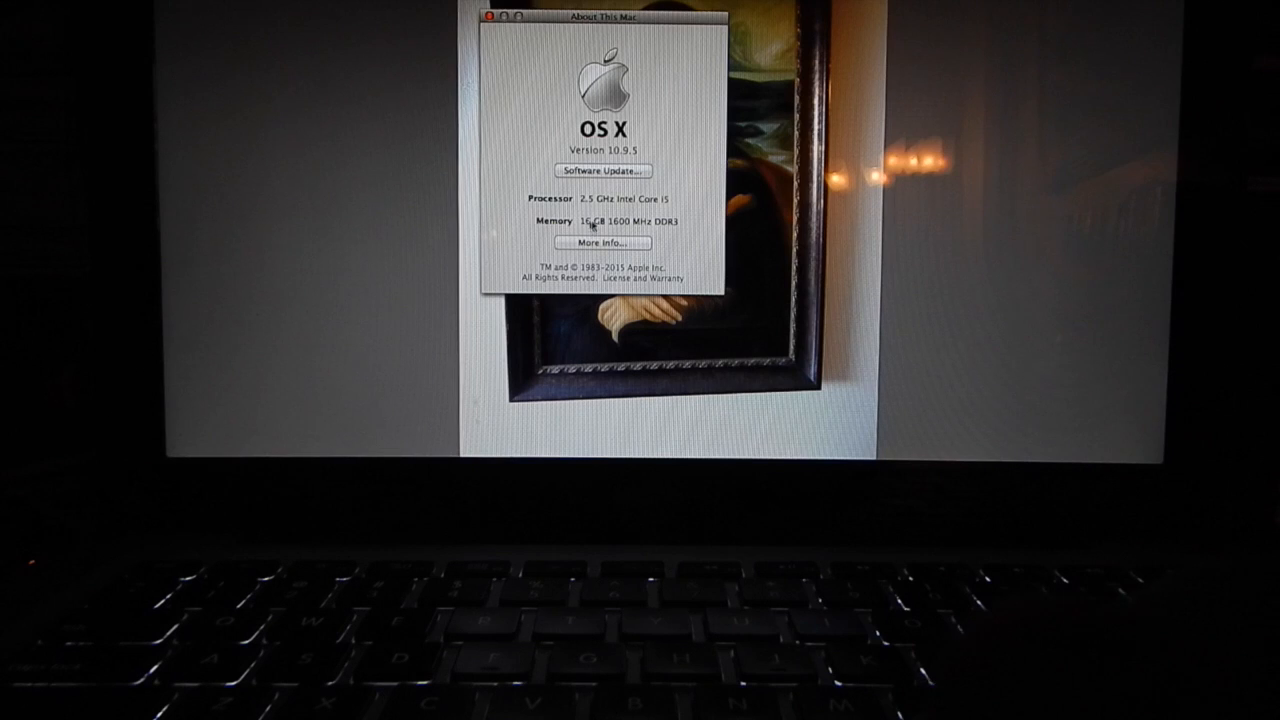
{"action": "mouse_move", "coordinate": [596, 242]}
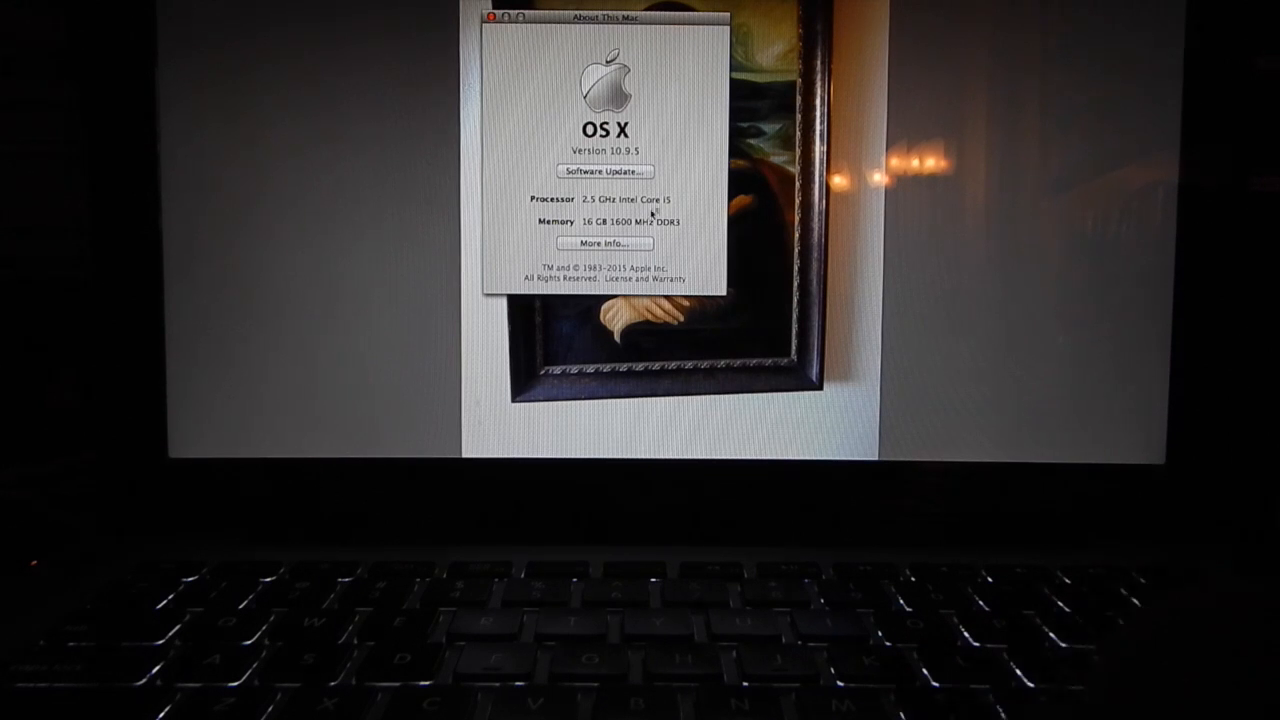
{"action": "mouse_move", "coordinate": [602, 228]}
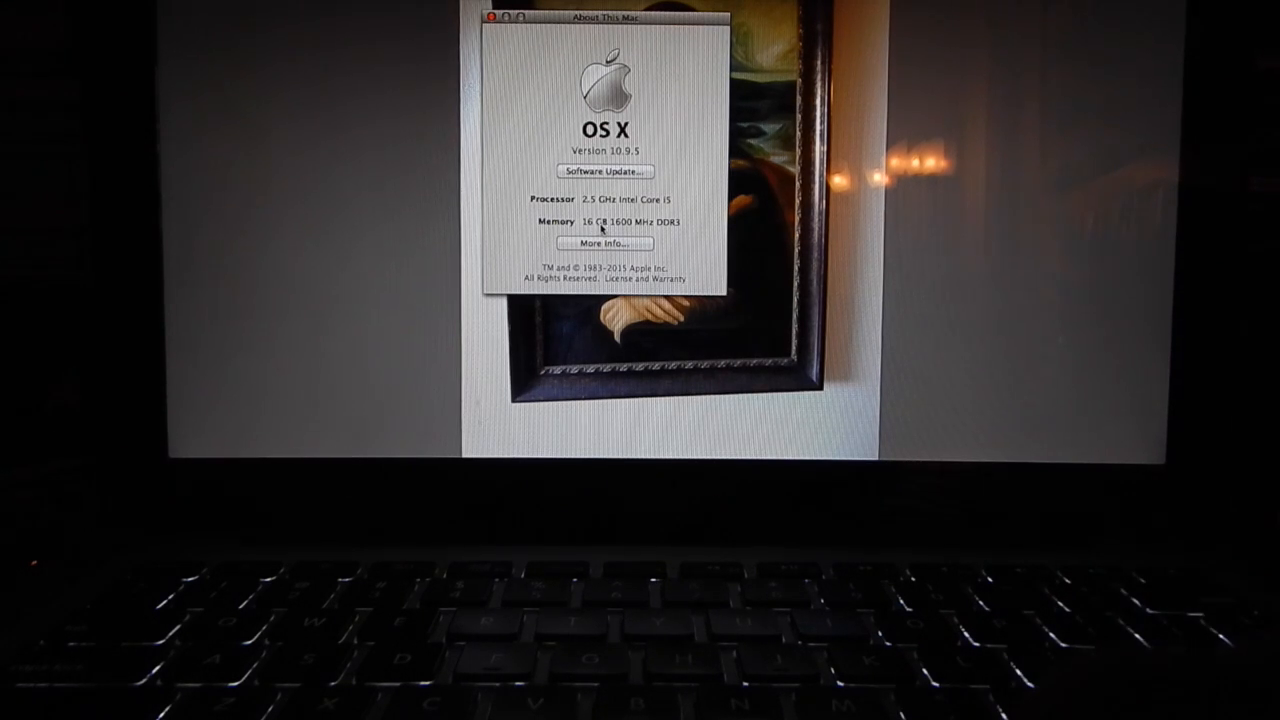